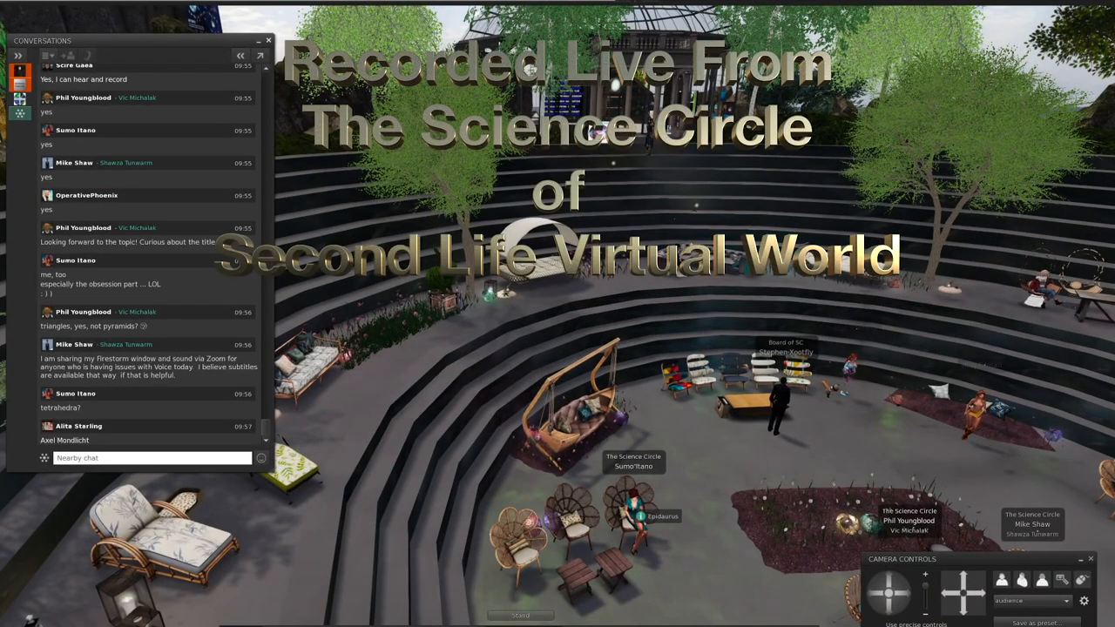
# - Zoom the camera toward the presentation board showing the 'Triangles: A Tale of Obsession' title slide
pyautogui.scroll(-3)
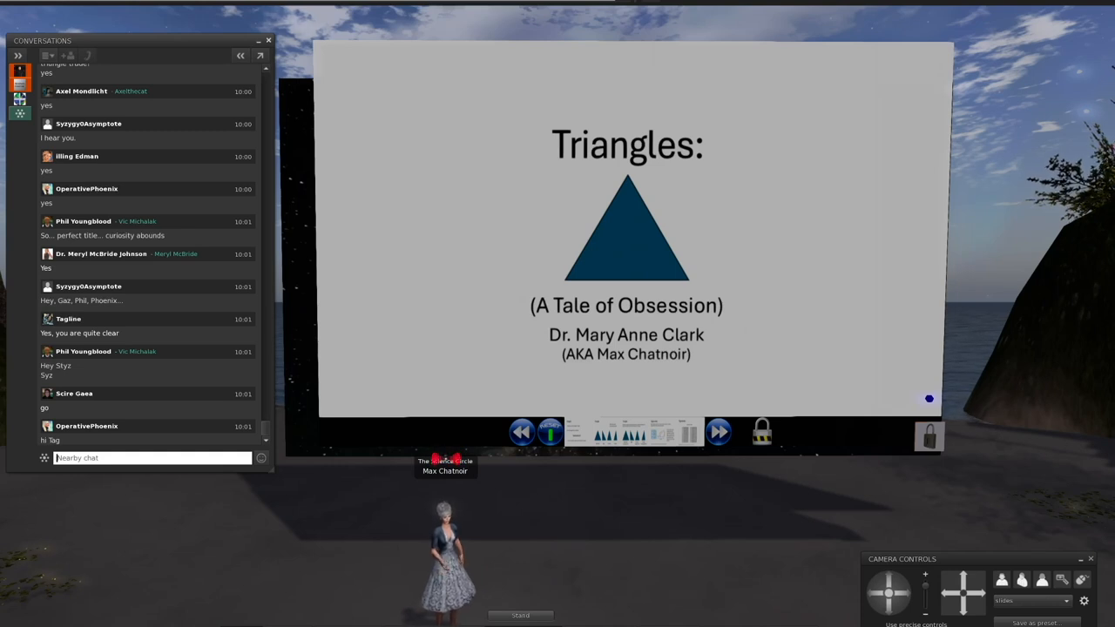
pyautogui.scroll(-3)
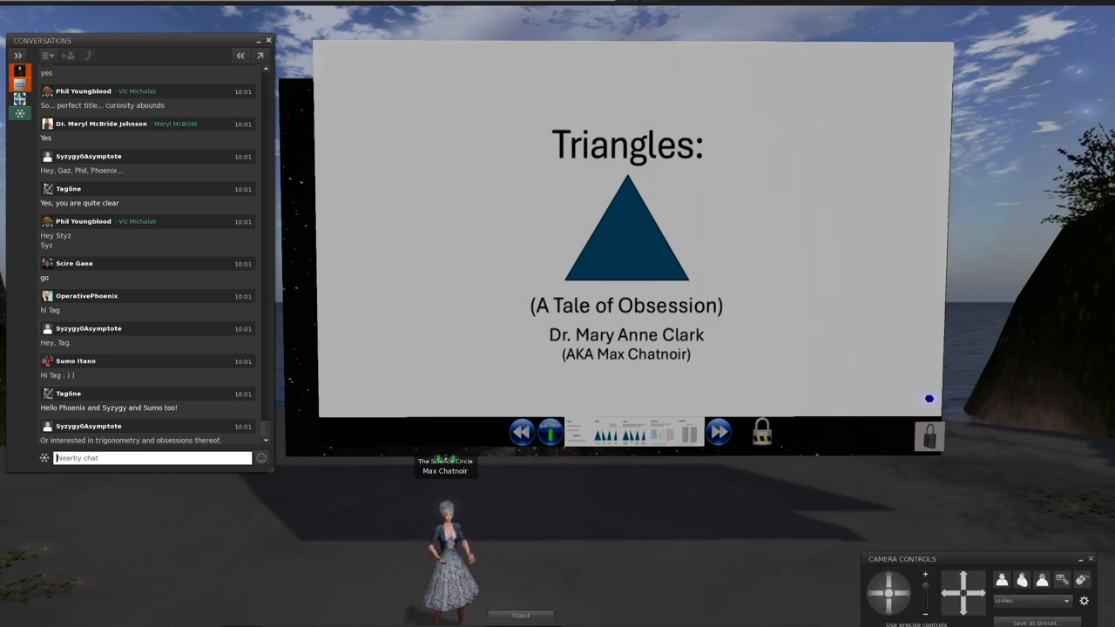
# - Advance the board to the Equilateral/Right/Isosceles/Scalene same-area question slide
pyautogui.click(718, 433)
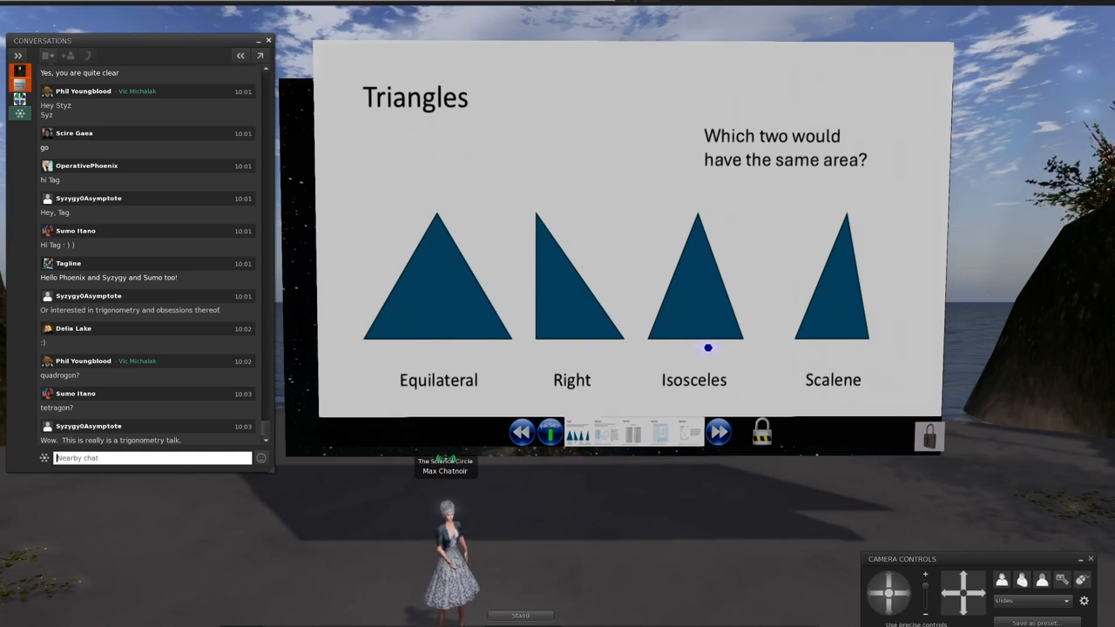
pyautogui.scroll(-3)
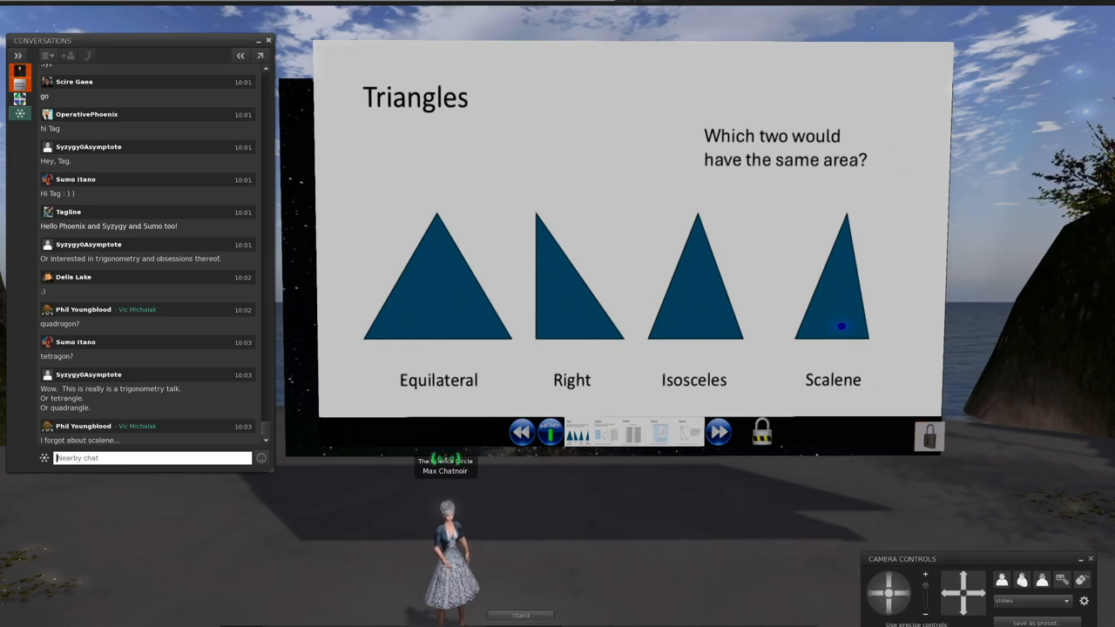
# - Advance to the 'All angles same / 2 angles same / All angles different' slide
pyautogui.click(718, 433)
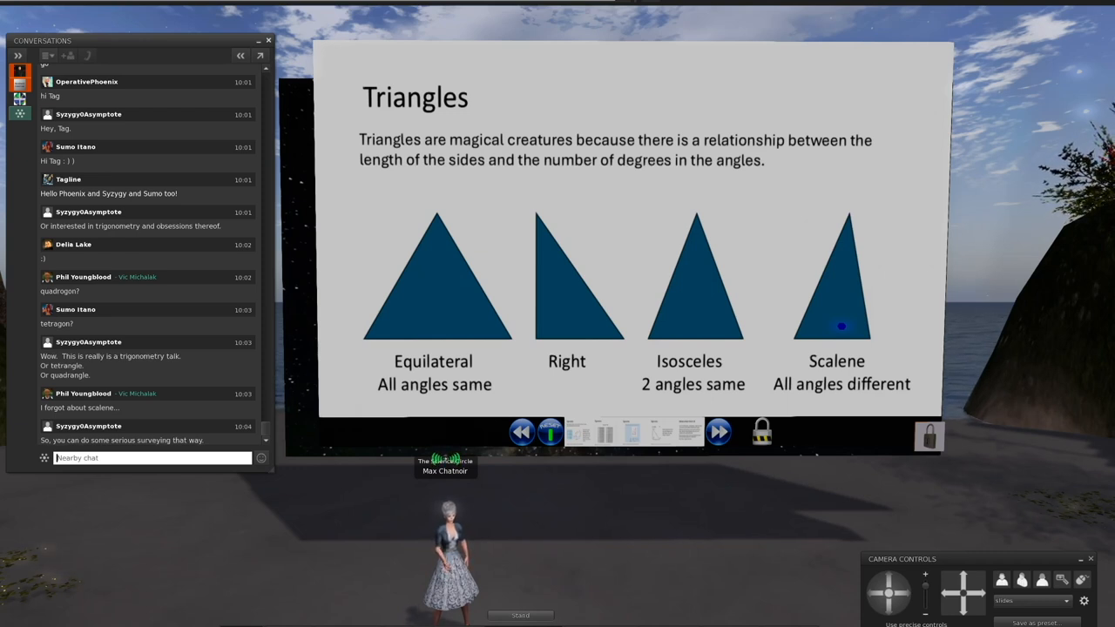
pyautogui.scroll(-3)
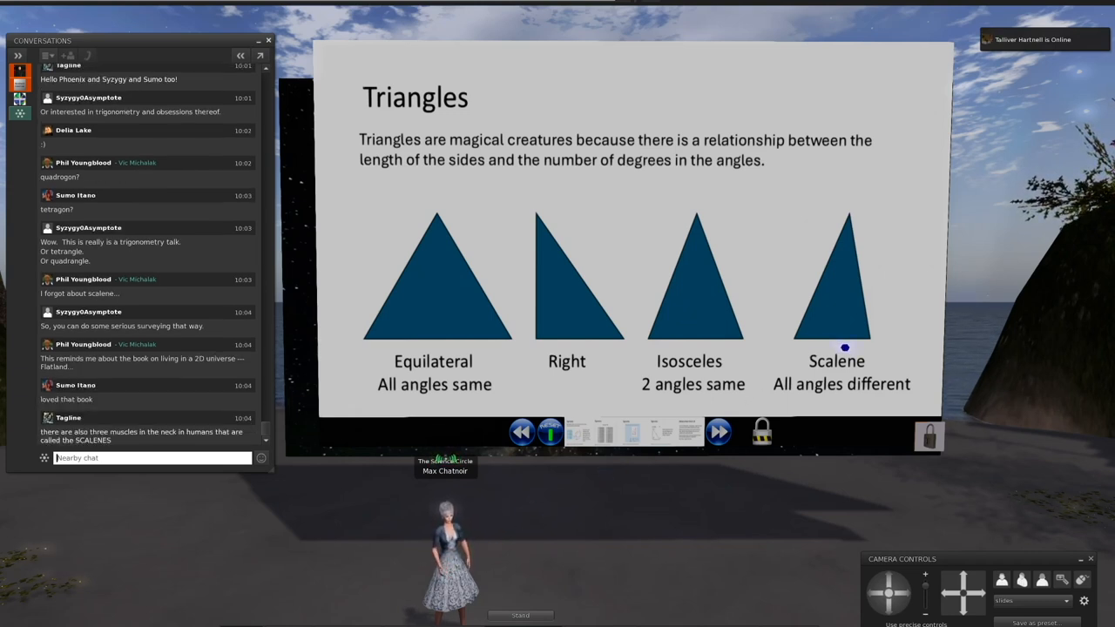
# - Step through the trigonometry ratio and table slides to reach the 45° triangle example
pyautogui.click(718, 433)
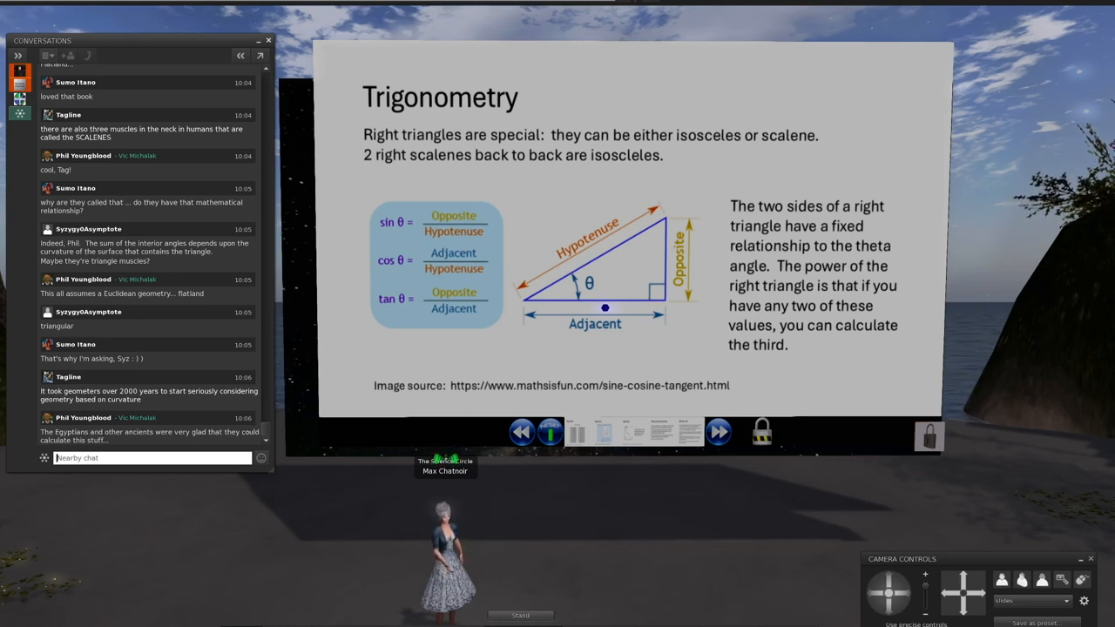
pyautogui.click(718, 433)
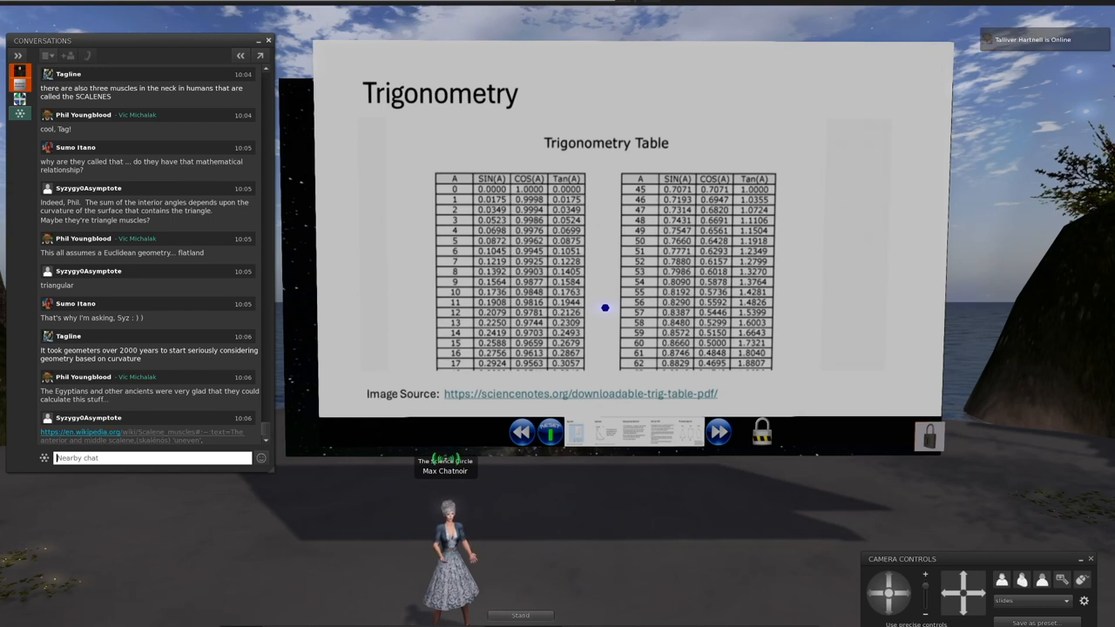
pyautogui.scroll(-3)
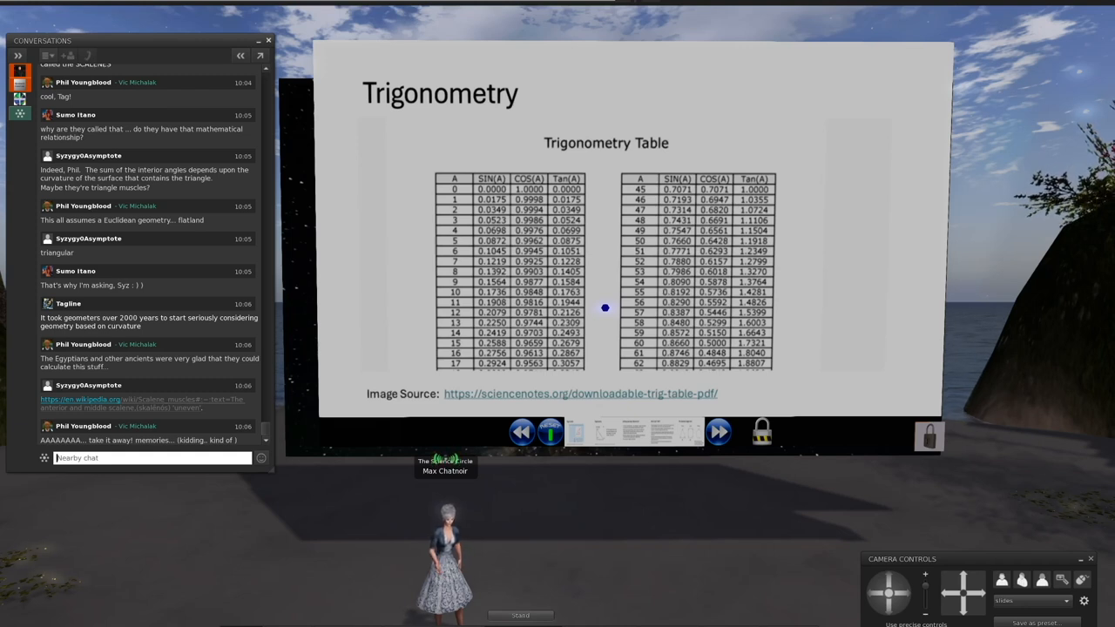
pyautogui.click(718, 432)
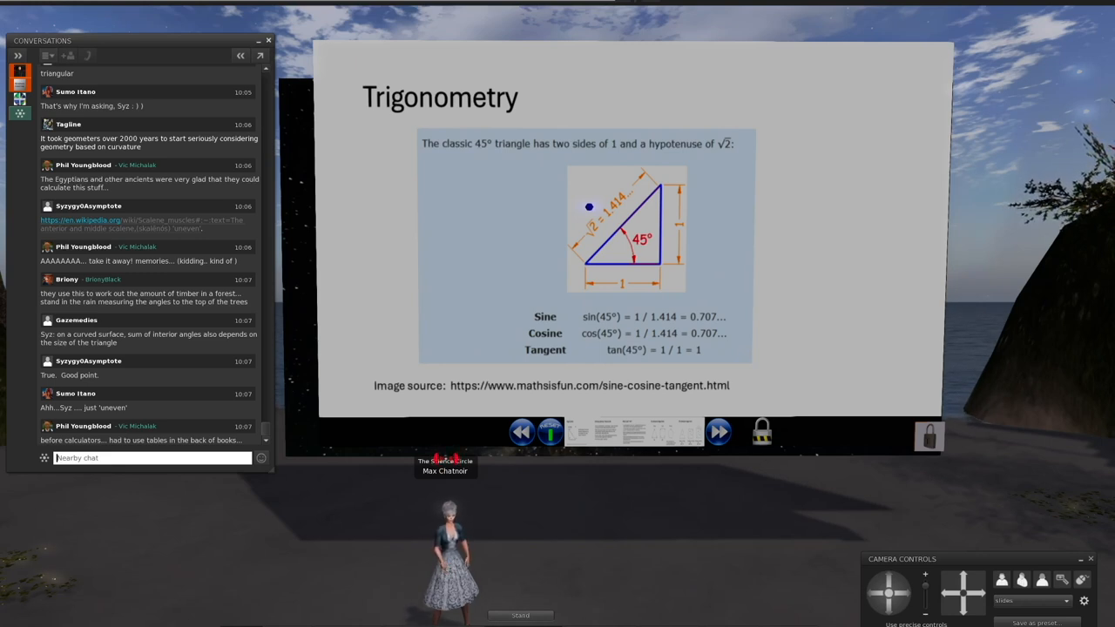
# - Advance from the 45° triangle slide to the 3-4-5 triangle slide
pyautogui.click(718, 432)
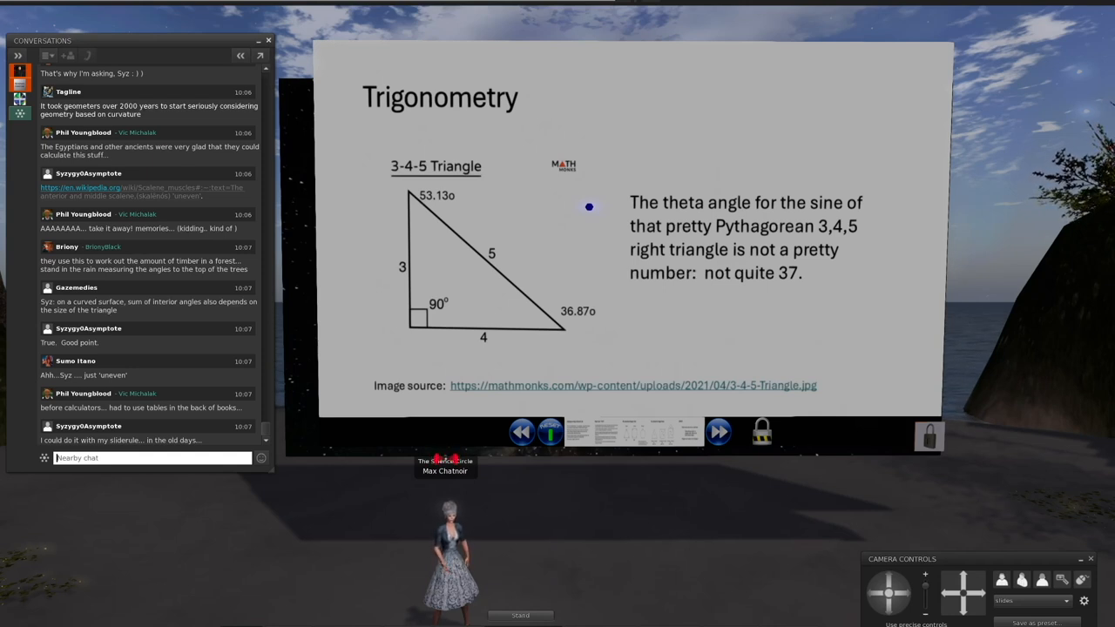
# - Advance from the 3-4-5 triangle slide to the 'Lifelong Learning in Second Life' slide
pyautogui.scroll(-3)
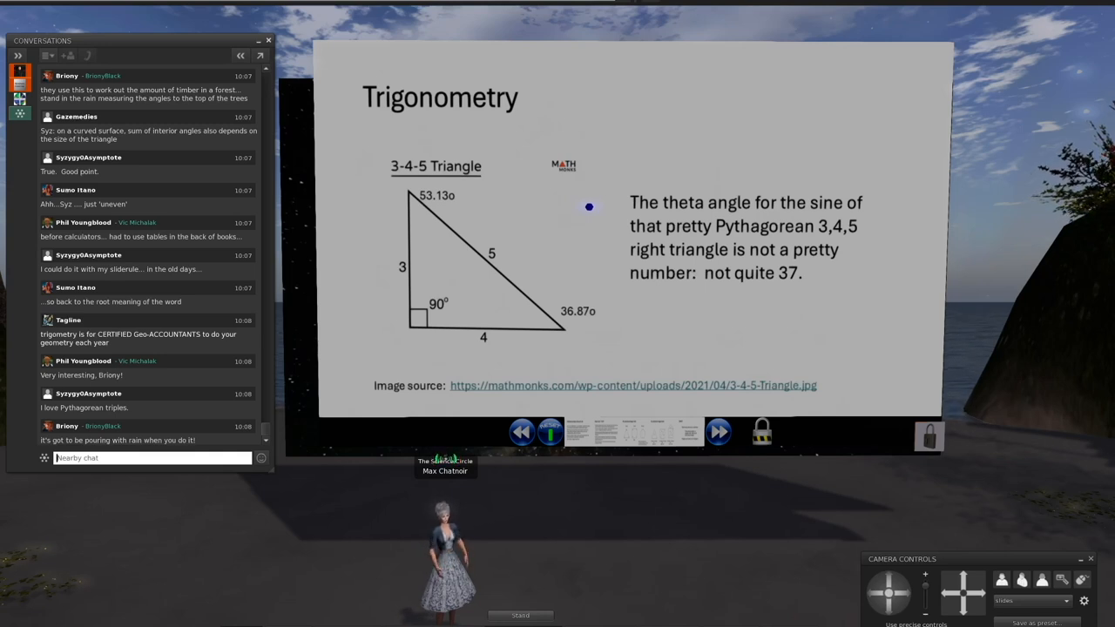
pyautogui.click(718, 432)
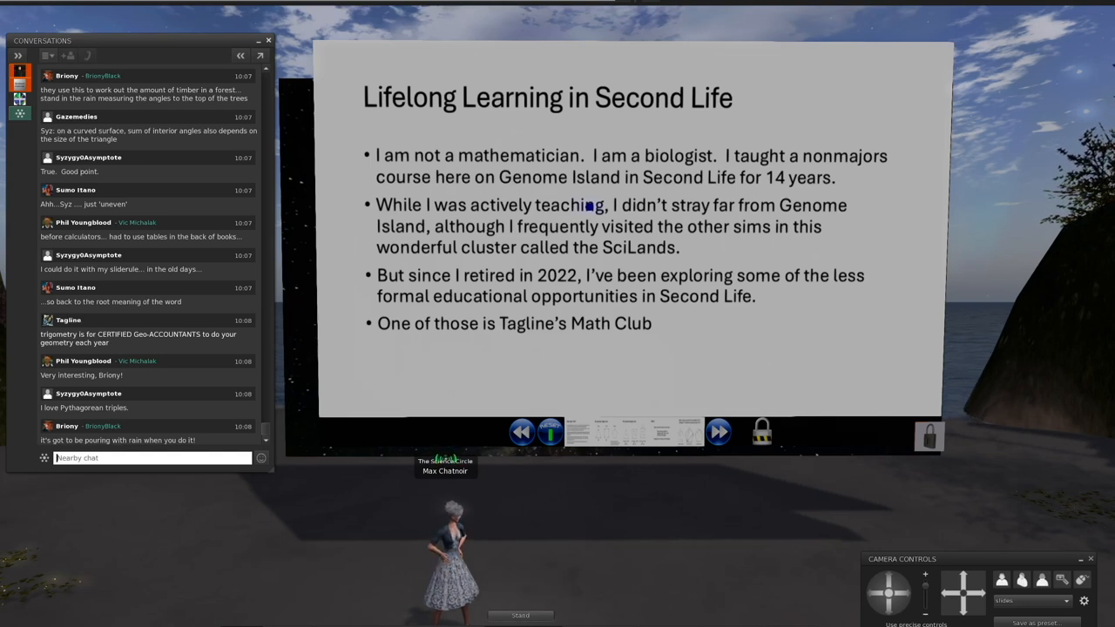
# - Advance from the Lifelong Learning slide to the 'Math Club? Me??' slide
pyautogui.scroll(-3)
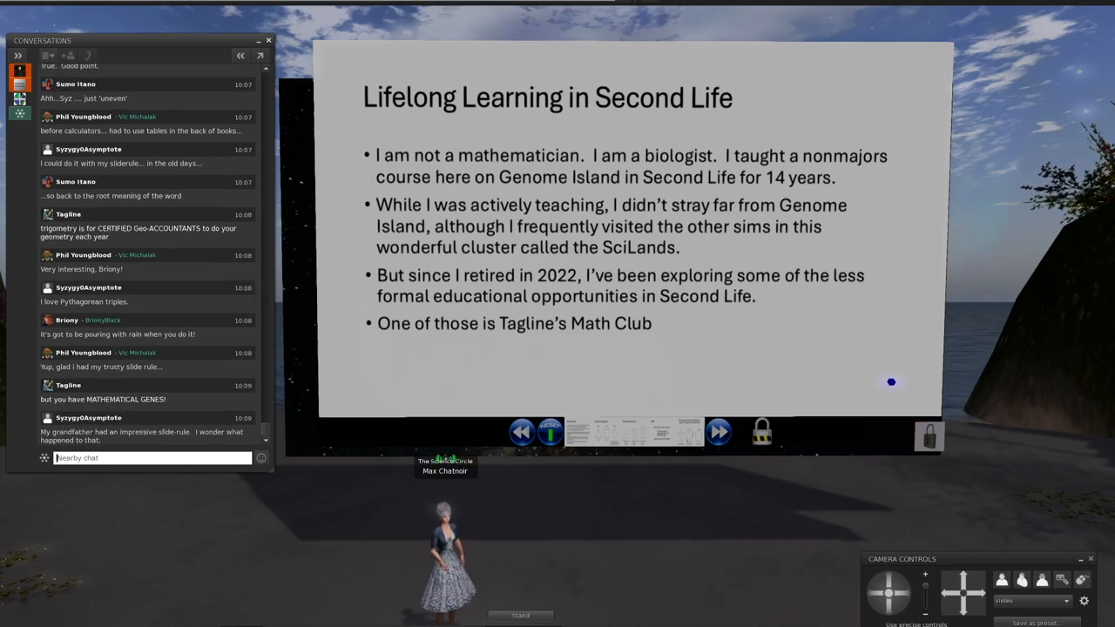
pyautogui.click(718, 432)
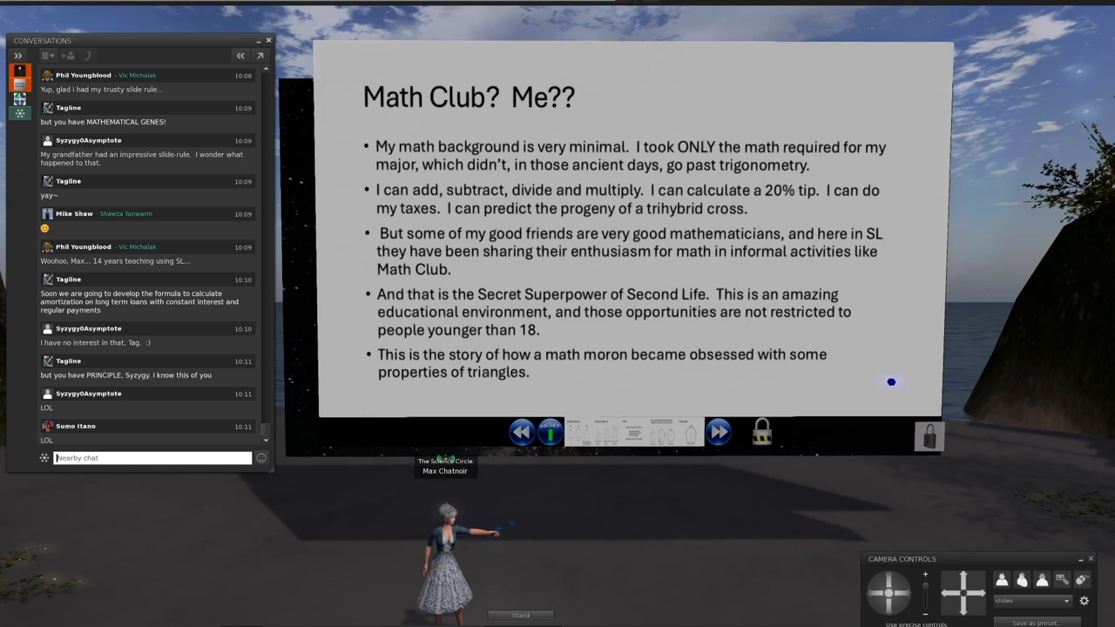
# - Advance from the Math Club slide to the 'My obsession began here' angle-sum slide
pyautogui.click(718, 432)
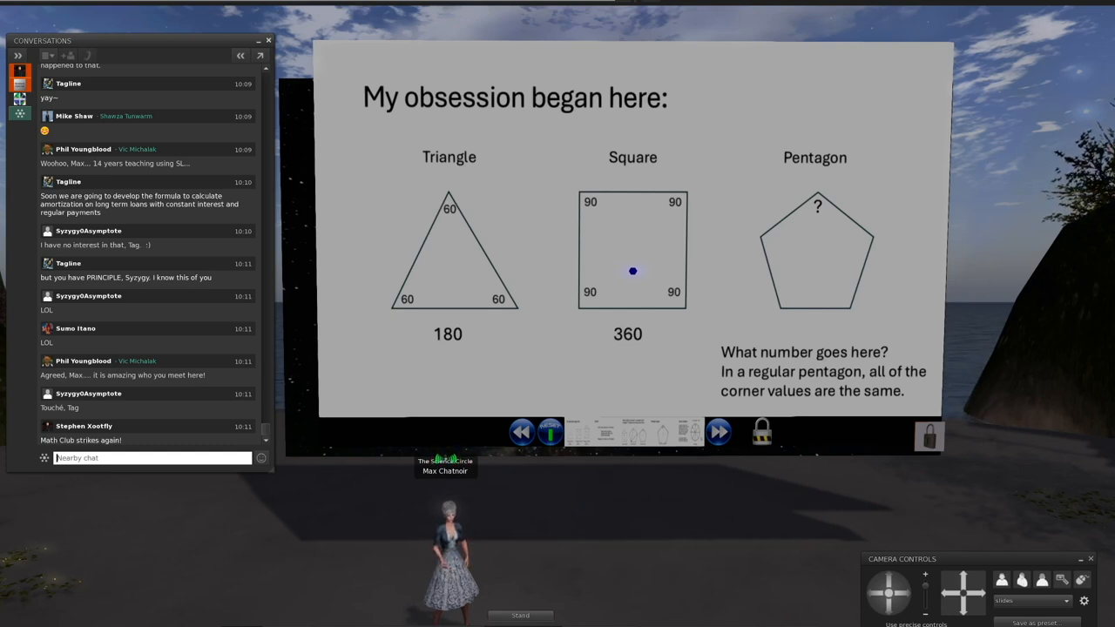
# - Advance to the slide decomposing the shapes into triangles with corner values 60, 90 and 108
pyautogui.click(718, 432)
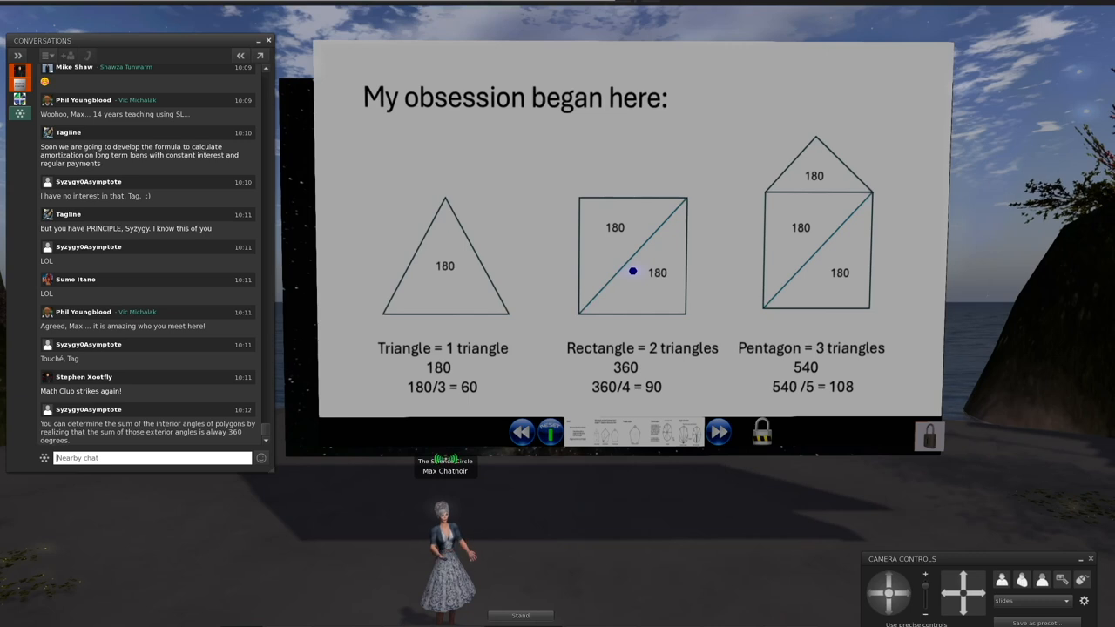
# - Advance to the 'OMG!!!' slide stating each added polygon side adds 180°
pyautogui.click(718, 432)
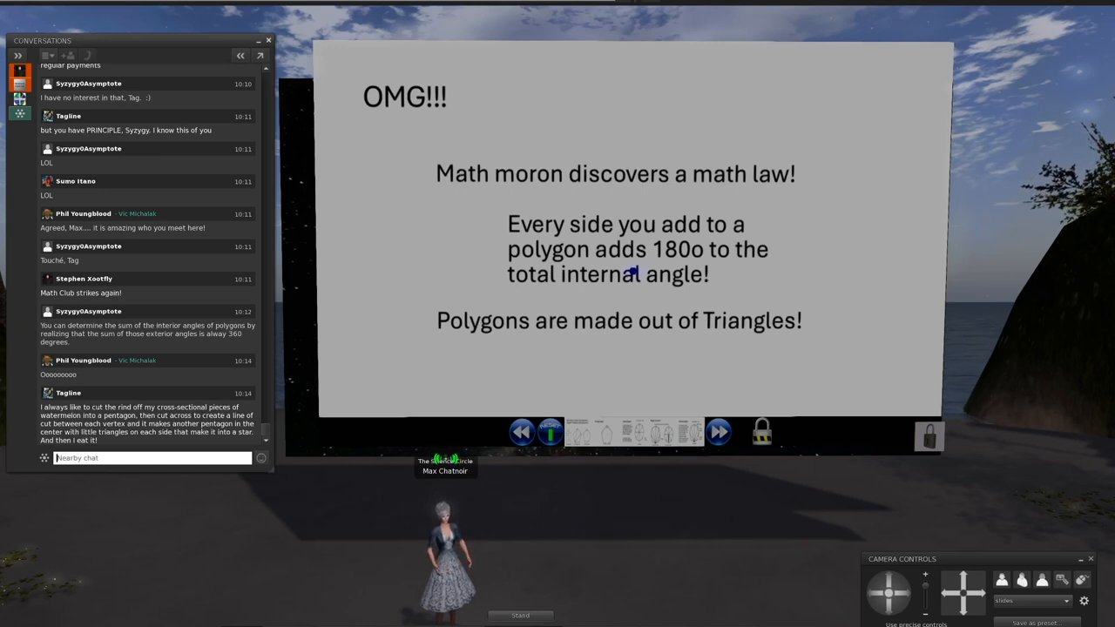
# - Advance the in-world screen to the slide asking why a pentagon doesn't have 5 triangles
pyautogui.click(718, 432)
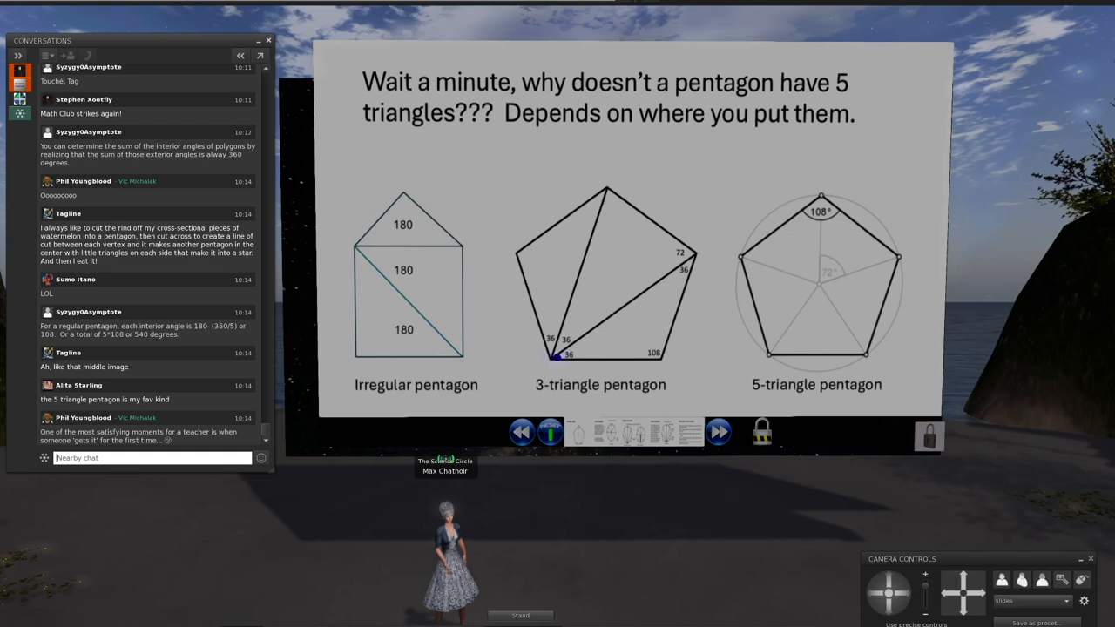
# - Advance to the Pentagon angles slide marking 108°, 72° and 54° on a regular pentagon
pyautogui.click(718, 432)
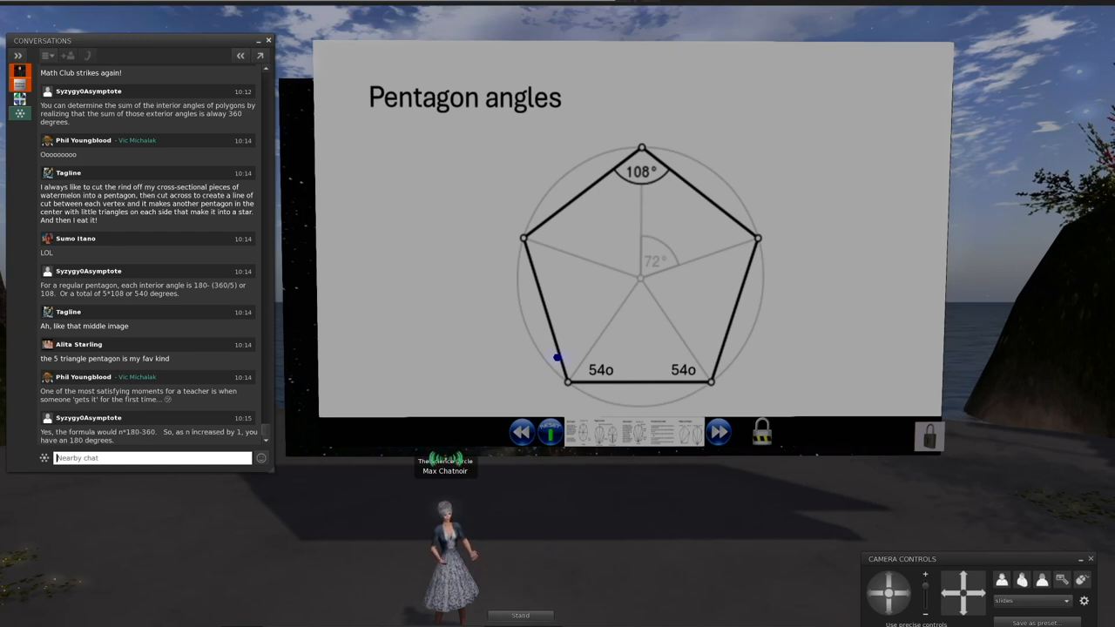
# - Advance to the Typical polygons slide with an octagon split into 8 triangles at 135°
pyautogui.scroll(-3)
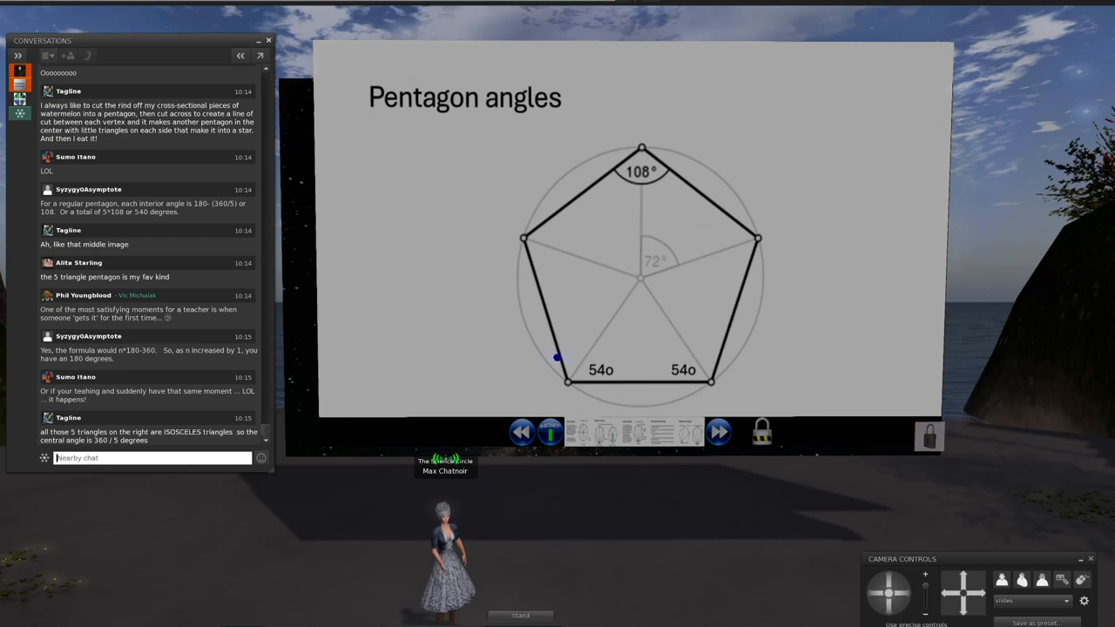
pyautogui.scroll(-3)
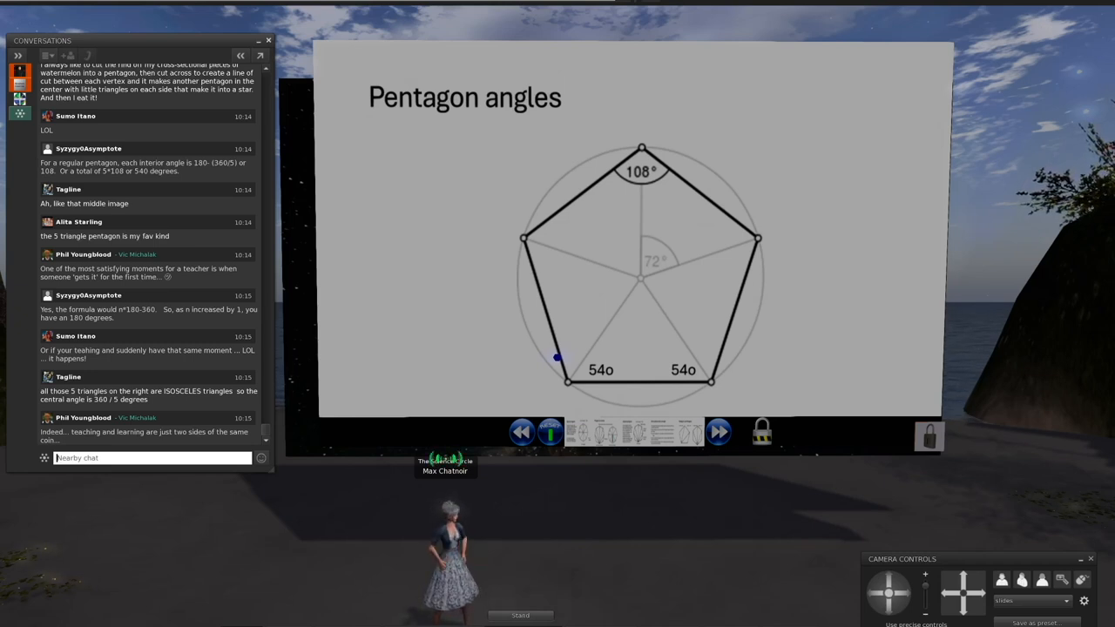
pyautogui.click(718, 432)
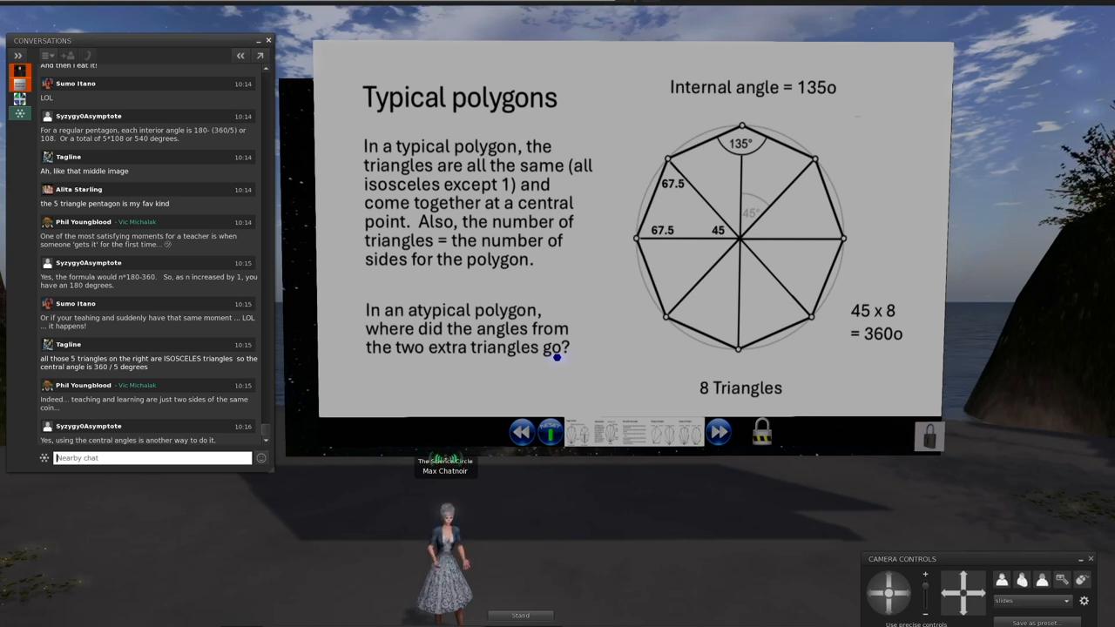
# - Scroll the chat while the Typical polygons octagon slide stays on screen
pyautogui.scroll(-3)
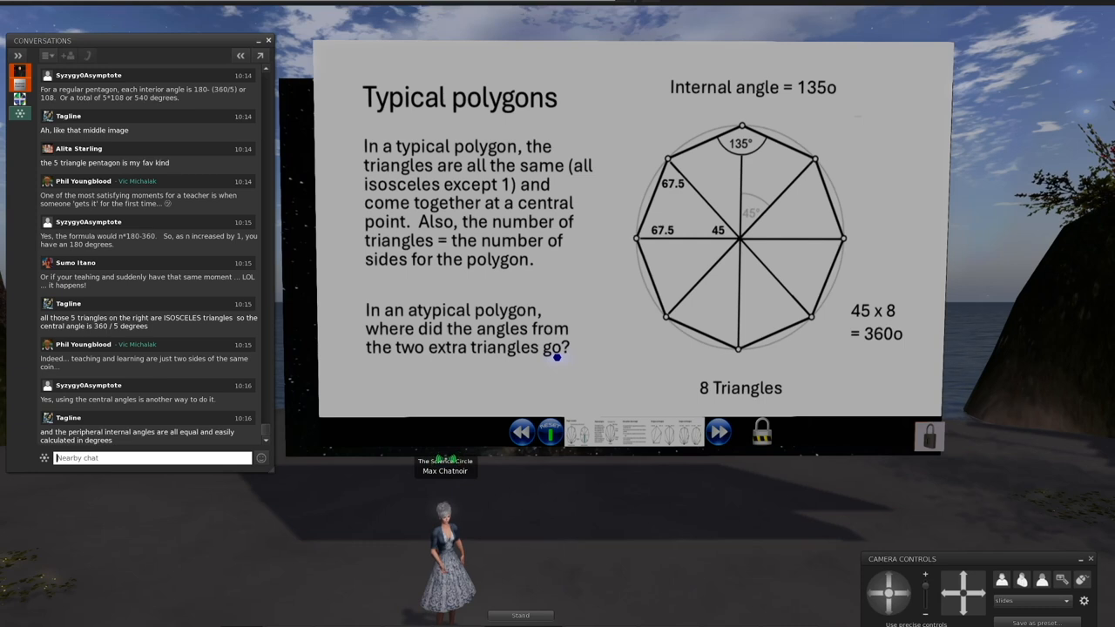
# - Advance to the Polygon conversion slide linking 6-triangle and 8-triangle octagons
pyautogui.click(718, 432)
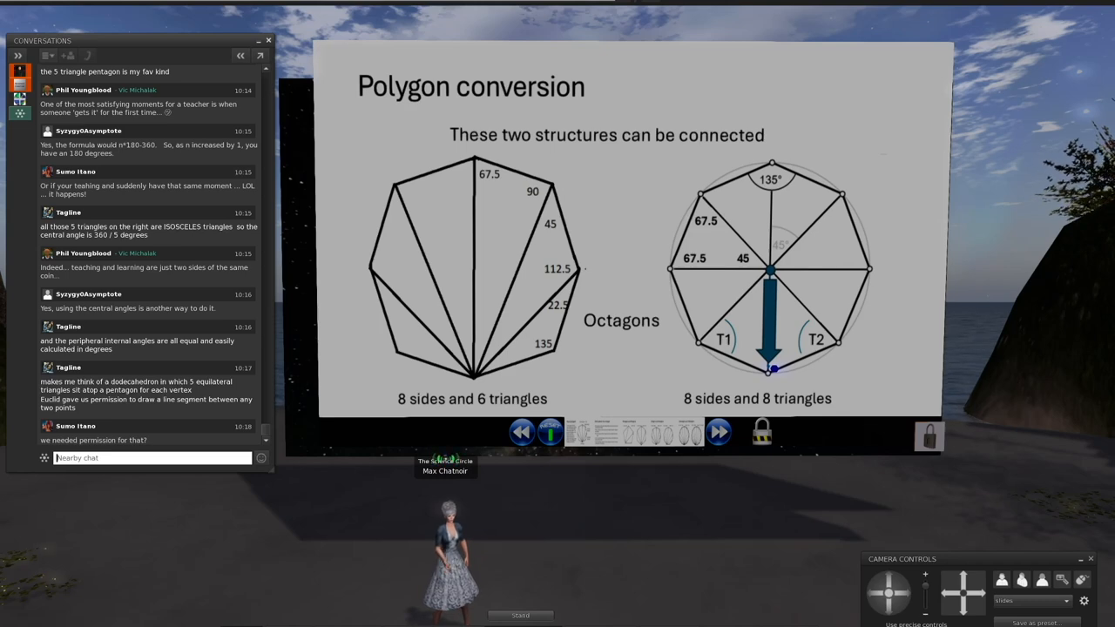
# - Advance to the Atypical polygons slide labelling right, scalene and isosceles triangles
pyautogui.click(718, 432)
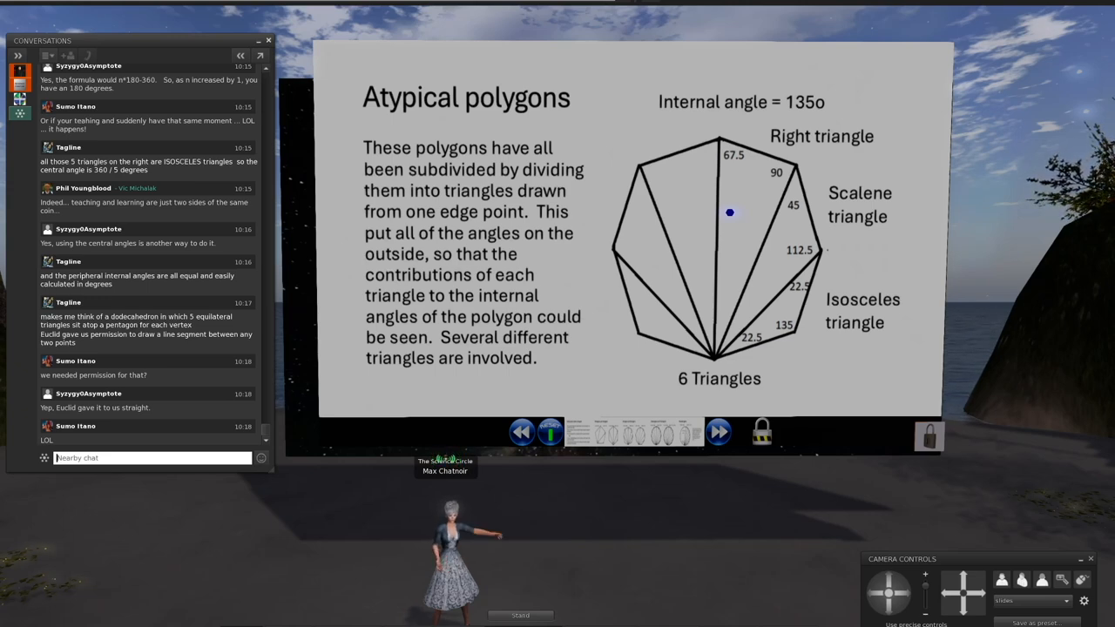
# - Advance to the Other patterns then emerged slide with its bullet-point findings
pyautogui.click(718, 432)
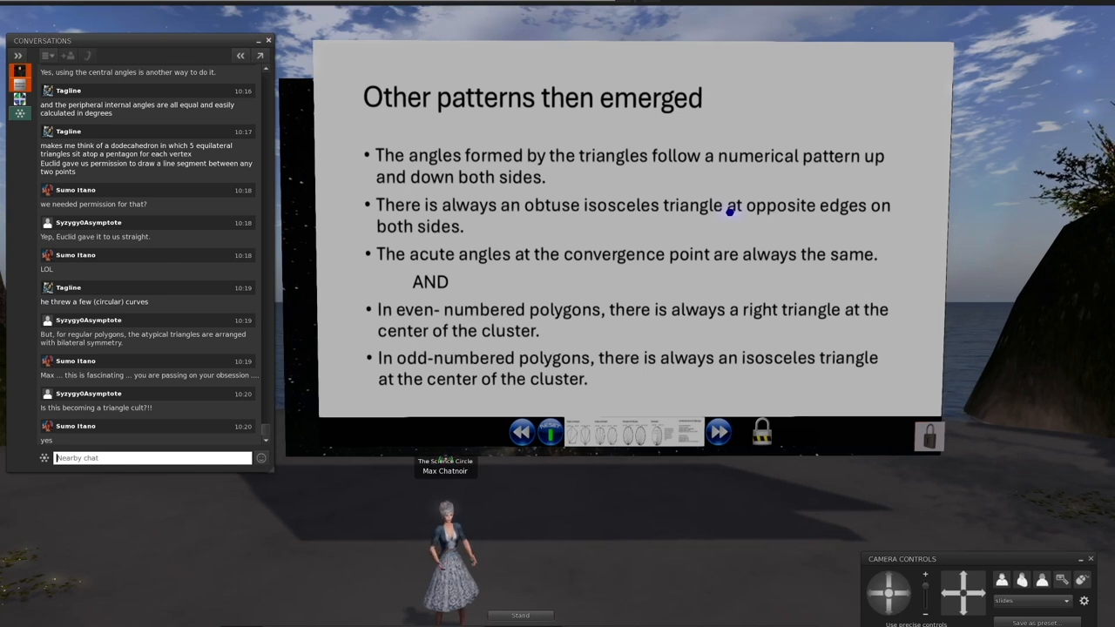
# - Advance to the Pentagons and Hexagons slide showing 540/5=108 and 720/6=120
pyautogui.click(718, 432)
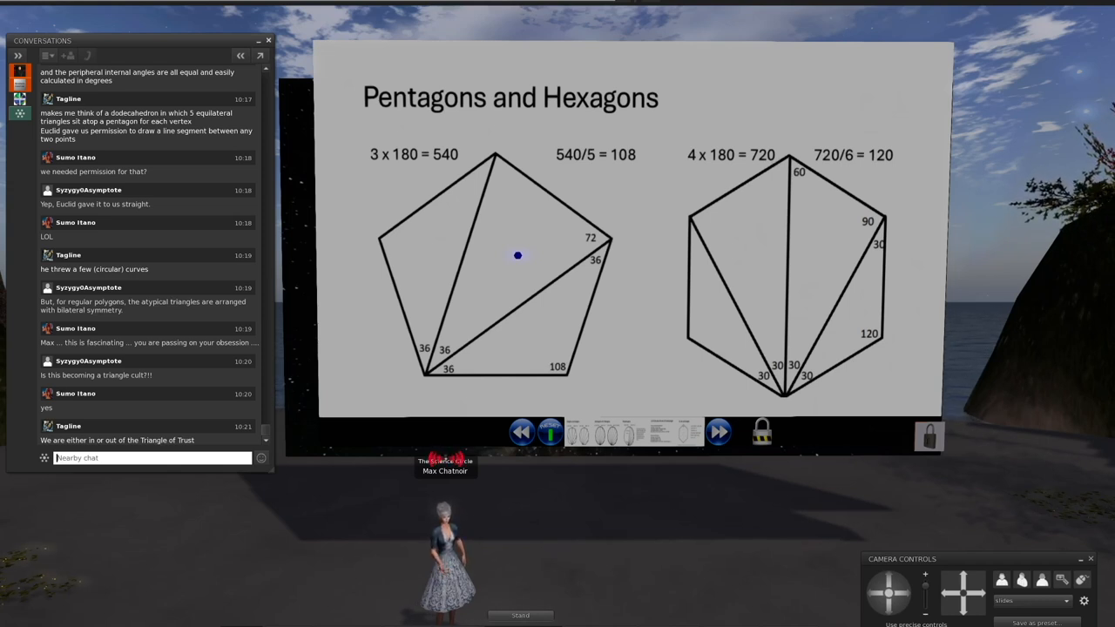
# - Advance through Octagons and Nonagons to the Dodecagons and Tridecagons slide (1800/12=150, 1980/13≈152.3)
pyautogui.click(722, 432)
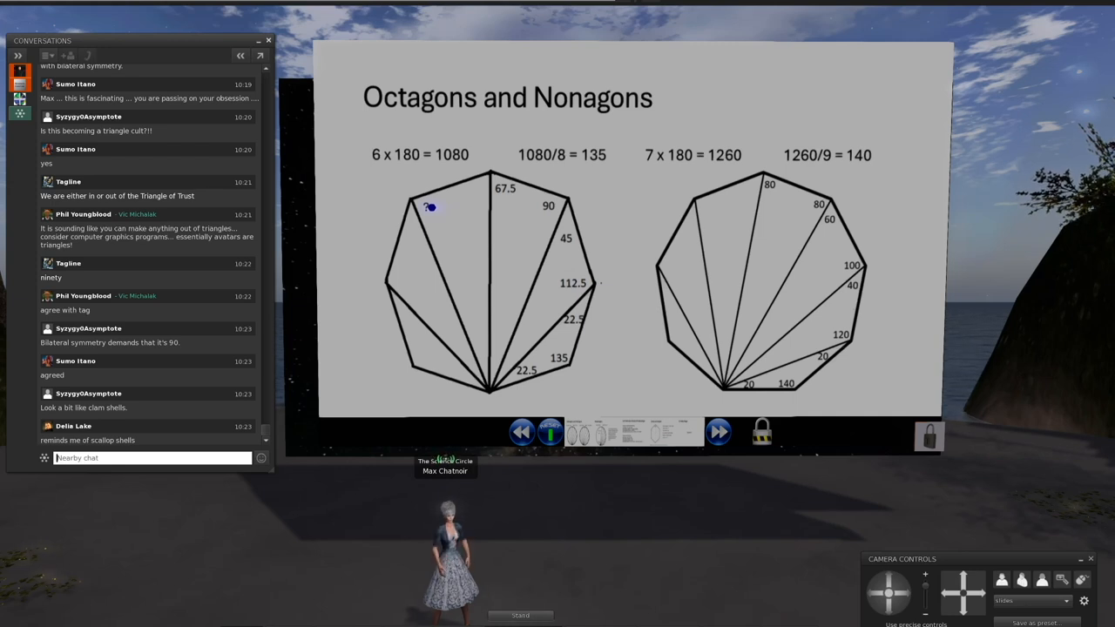
pyautogui.click(720, 434)
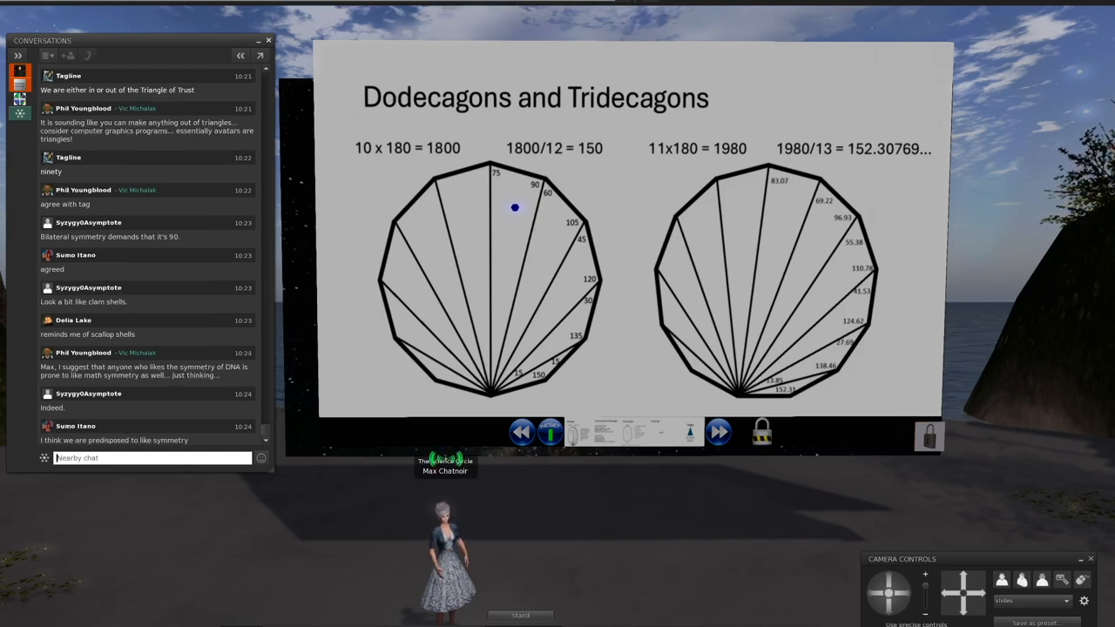
pyautogui.moveTo(788, 217)
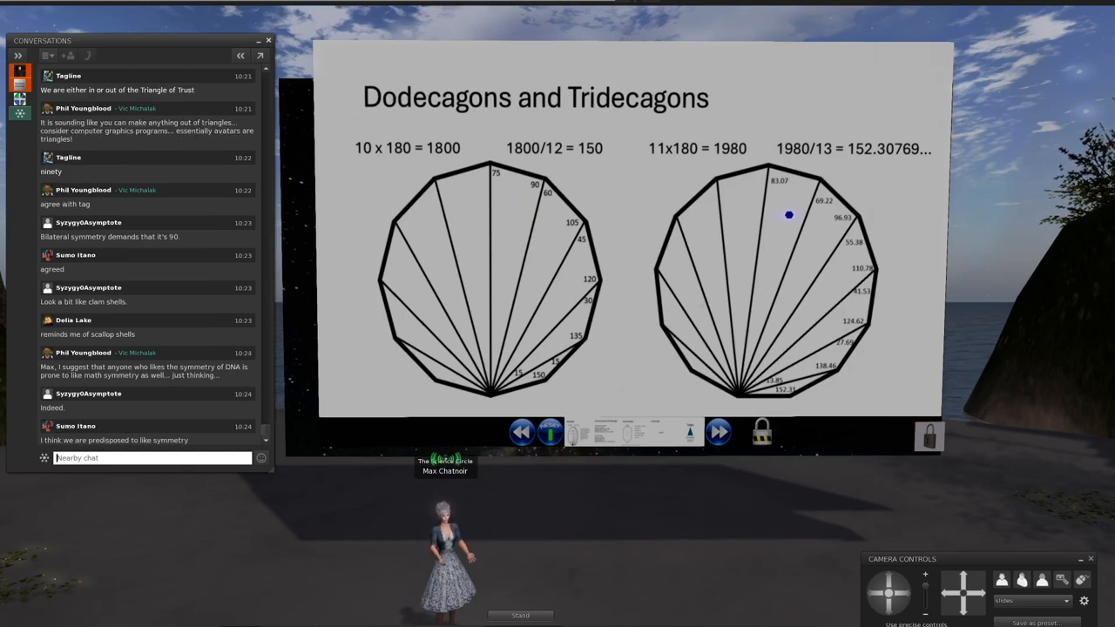
# - Advance to the Hexadecagons slide showing 2520/16=157.5 and the circle area link
pyautogui.scroll(-3)
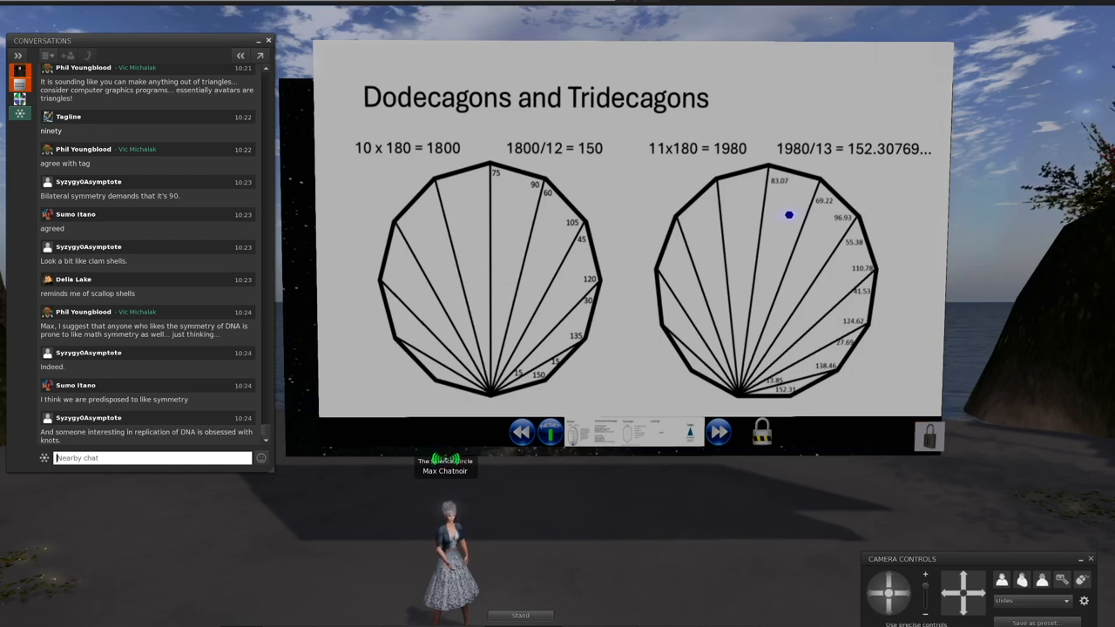
pyautogui.click(718, 433)
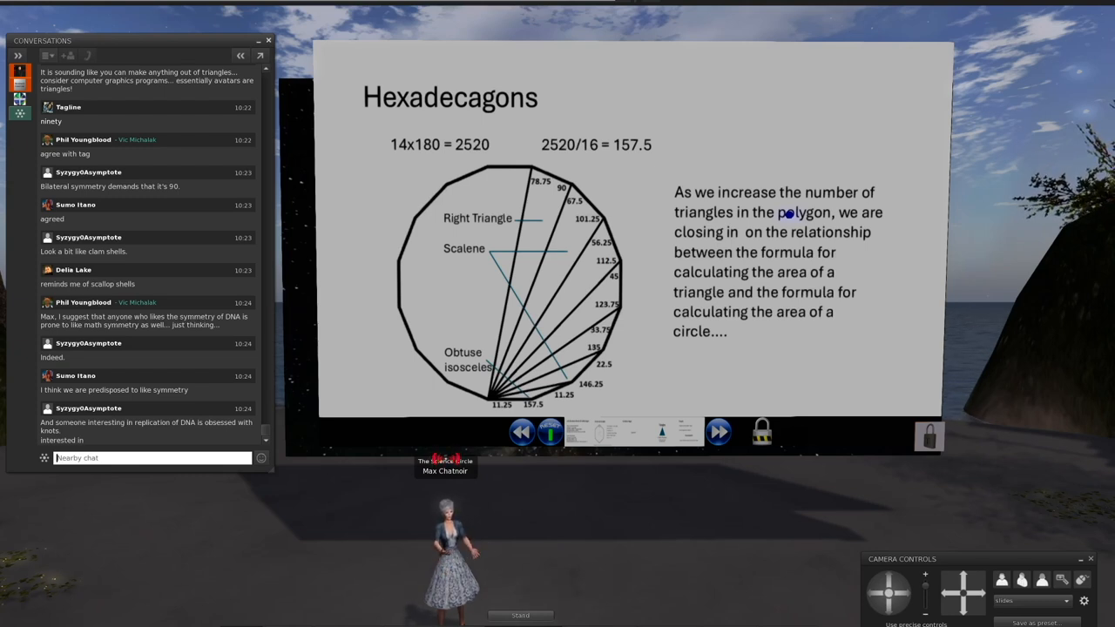
# - Advance to the 49- and 50-sided polygons slide with interior angles 172.65 and 172.8
pyautogui.click(718, 432)
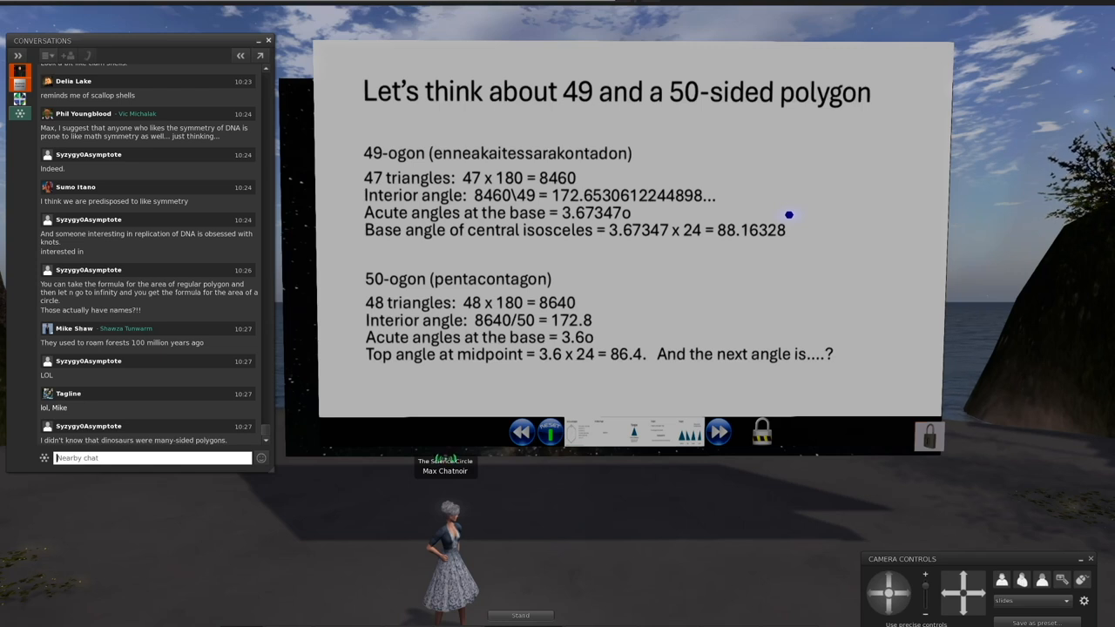
# - Advance to the Circles and triangles slide comparing area and circumference formulas
pyautogui.click(718, 432)
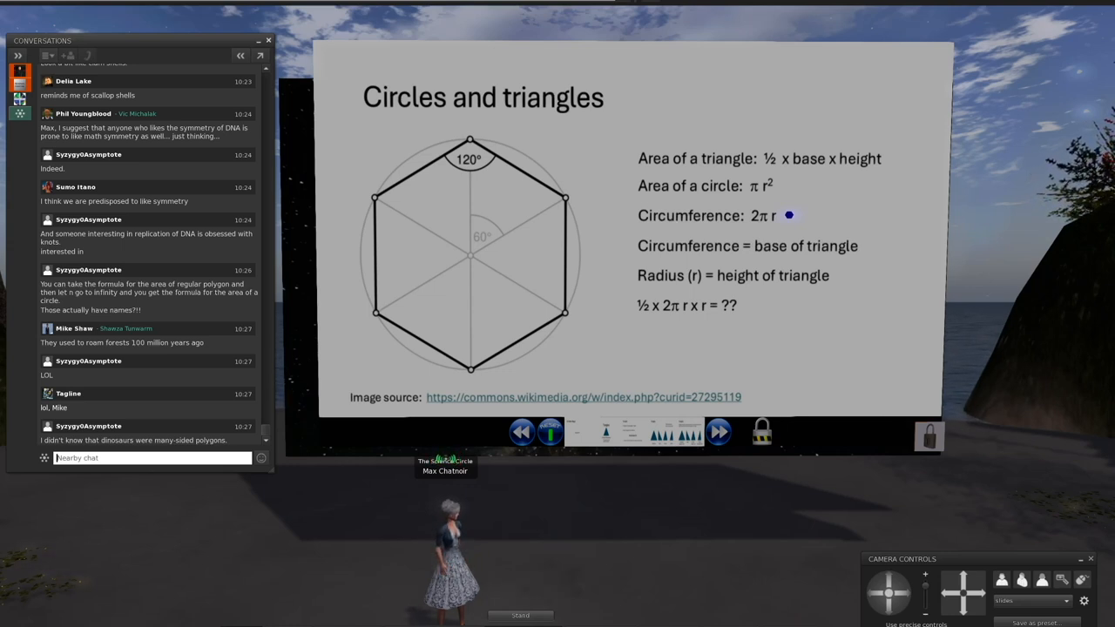
# - Advance to the closing 'It's Mathe-Magic! Questions?' slide
pyautogui.click(720, 432)
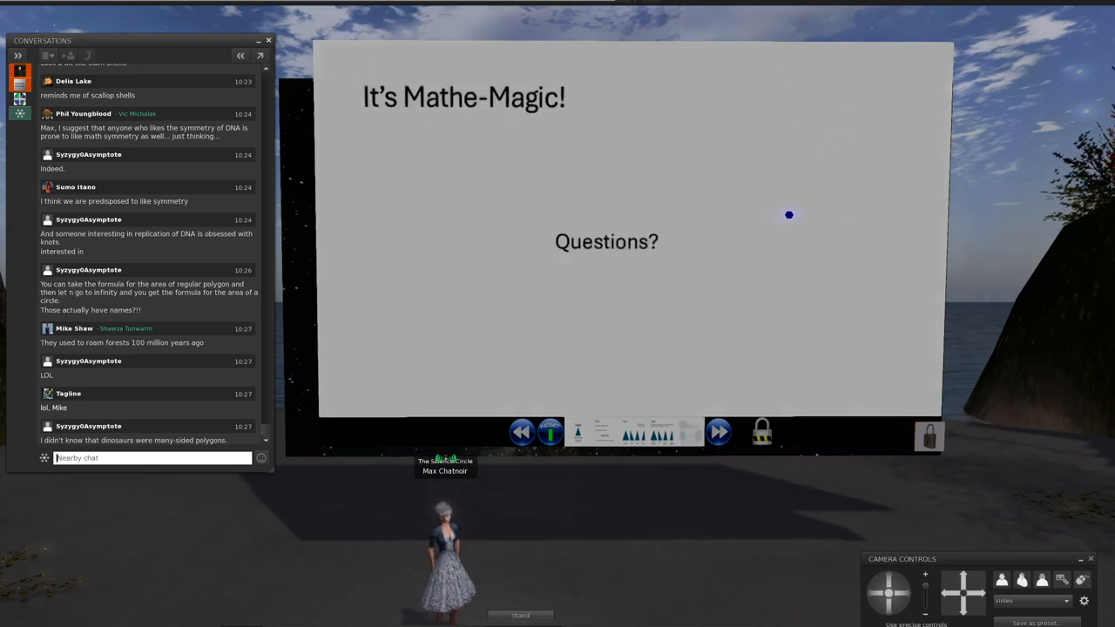